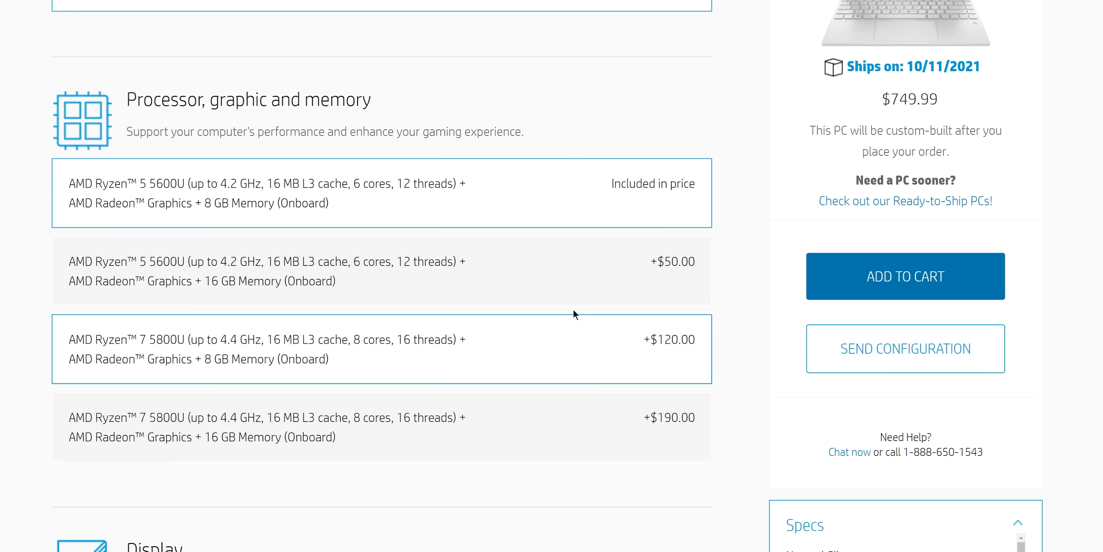
- View Disk 0's 512 GB PCIe NVMe storage, then GPU 0's AMD Radeon Graphics performance details
{"action": "left_click", "coordinate": [380, 271]}
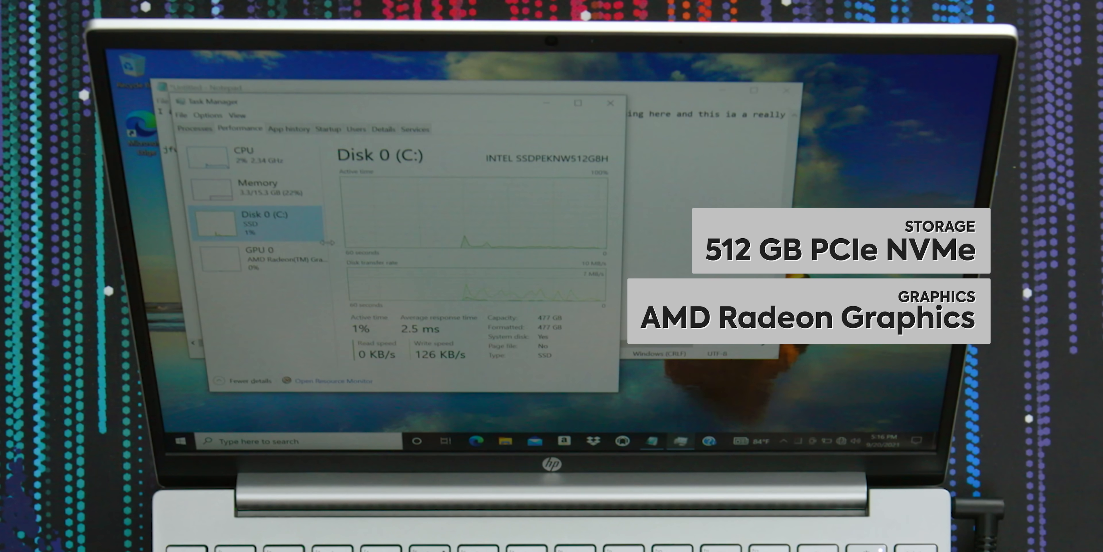
{"action": "left_click", "coordinate": [260, 254]}
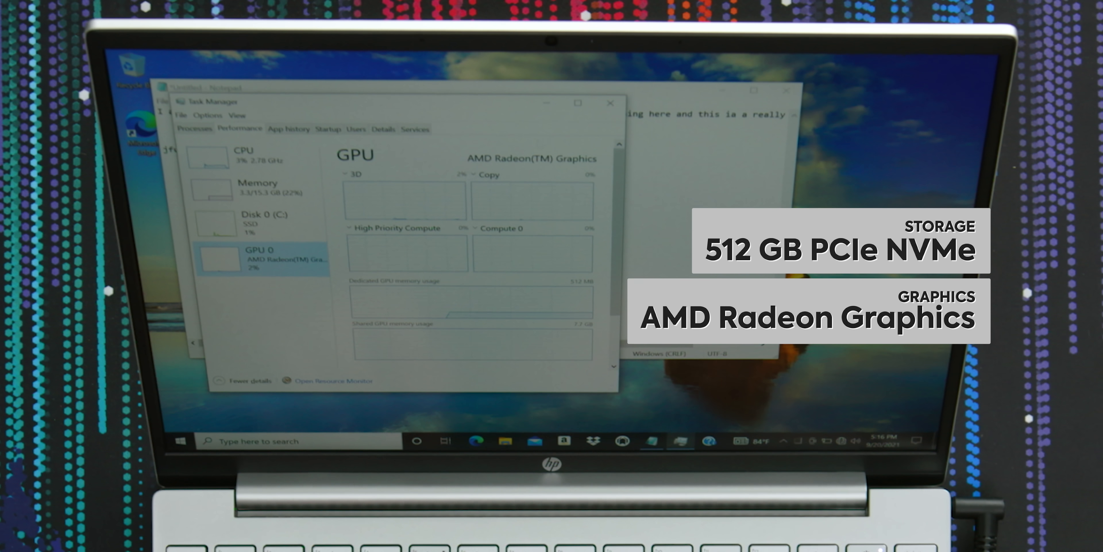